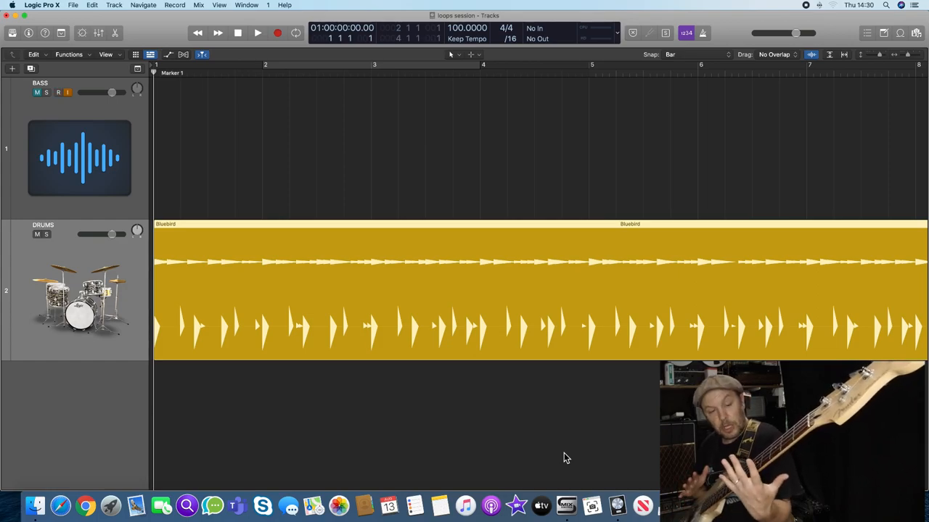
Record-enable the BASS track and start playback over the drummer region from bar 2
{"action": "left_click", "coordinate": [58, 92]}
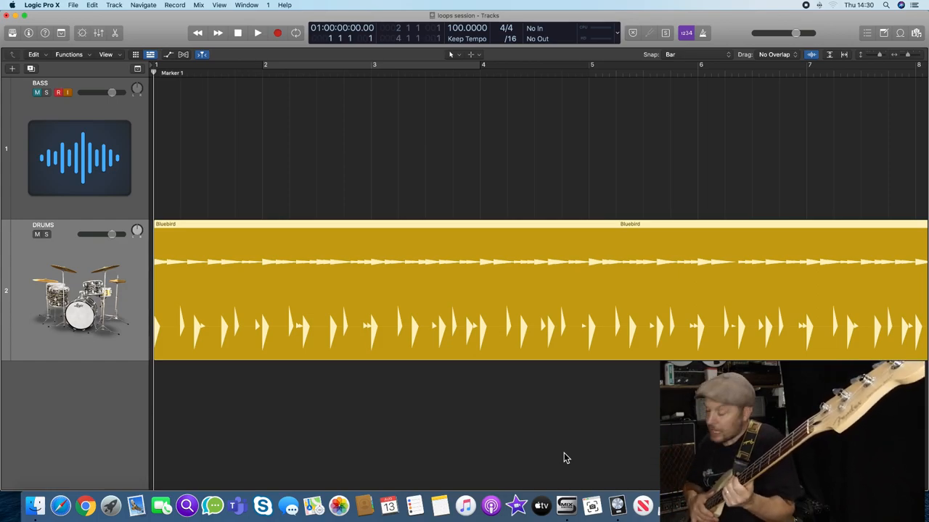
{"action": "left_click", "coordinate": [257, 32]}
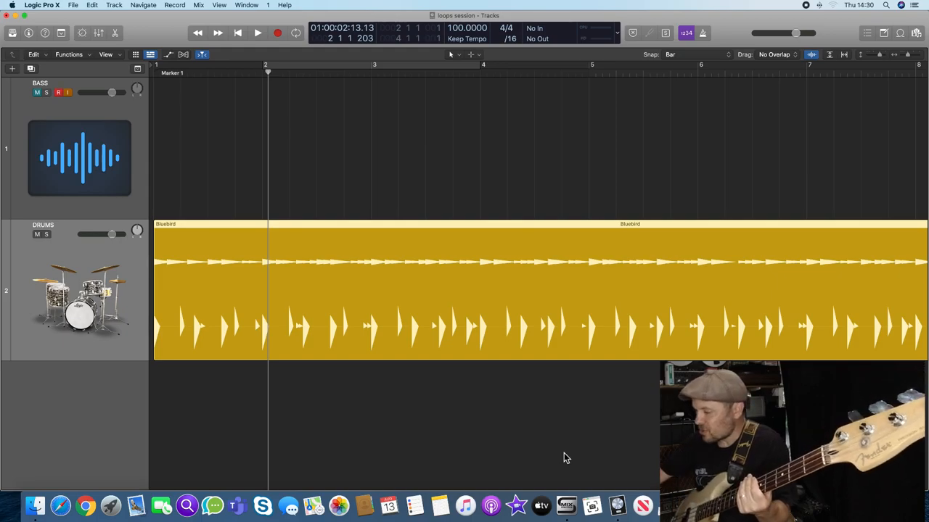
Dismiss the Drummer recording alert and record a bass take from bar 2 to about bar 5
{"action": "left_click", "coordinate": [277, 32]}
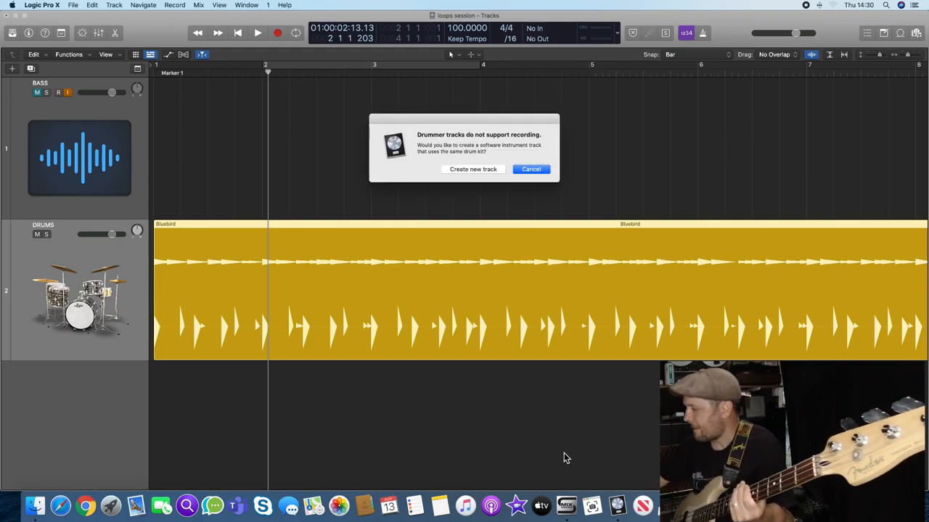
{"action": "left_click", "coordinate": [530, 169]}
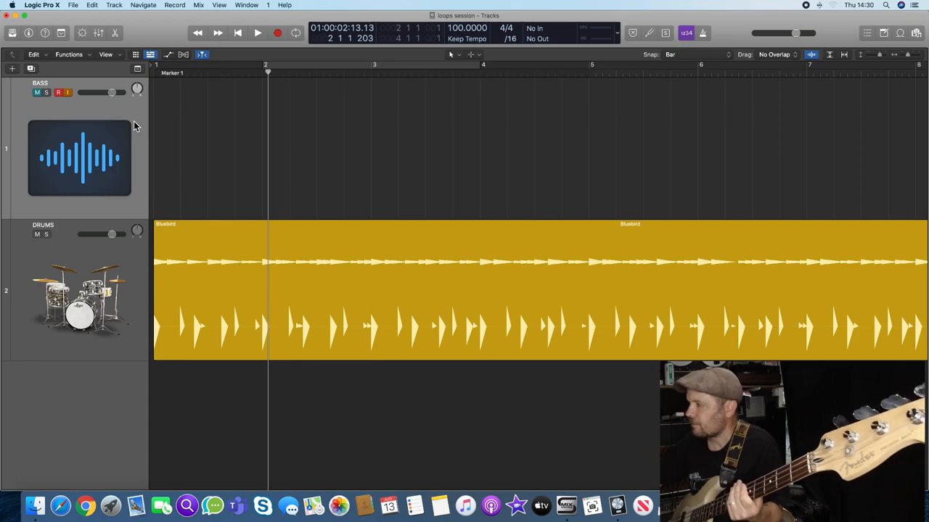
{"action": "left_click", "coordinate": [256, 32]}
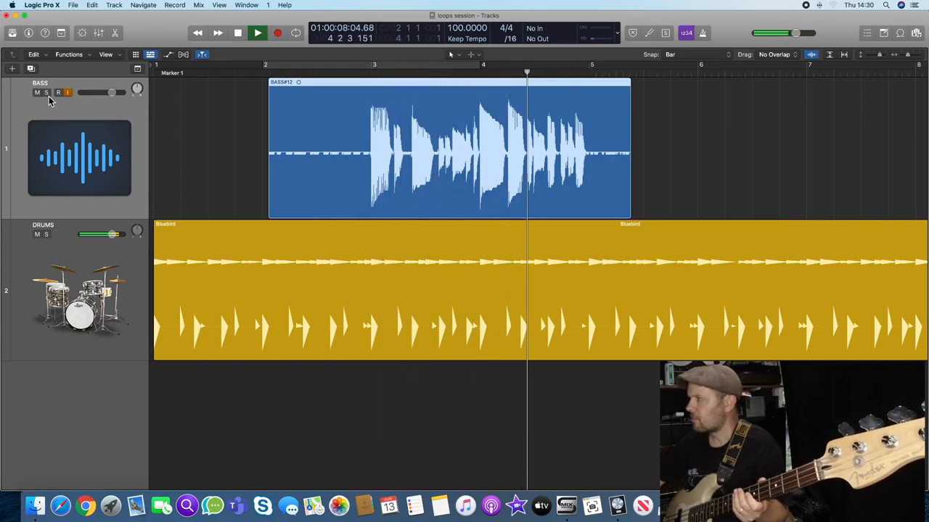
Cycle bars 3 to 4 with the DRUMS track muted, then stop playback
{"action": "left_click", "coordinate": [237, 33]}
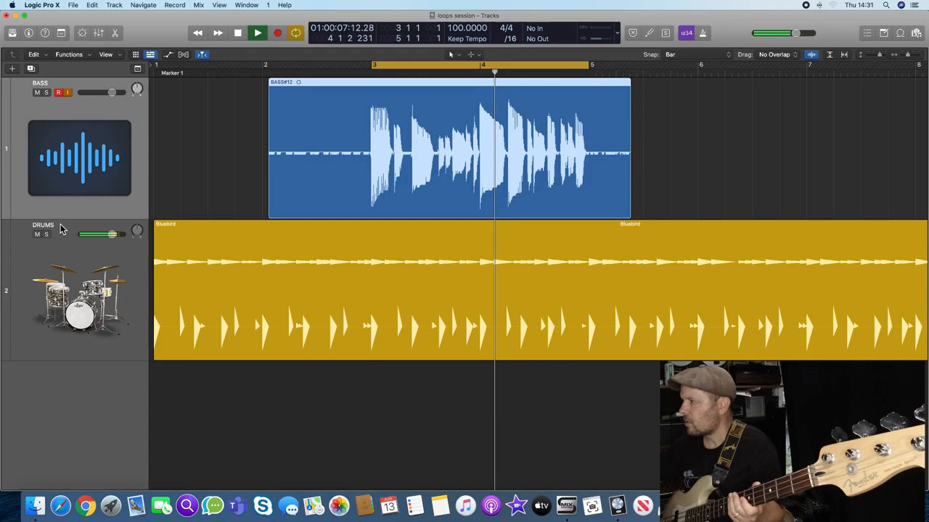
{"action": "left_click", "coordinate": [37, 234]}
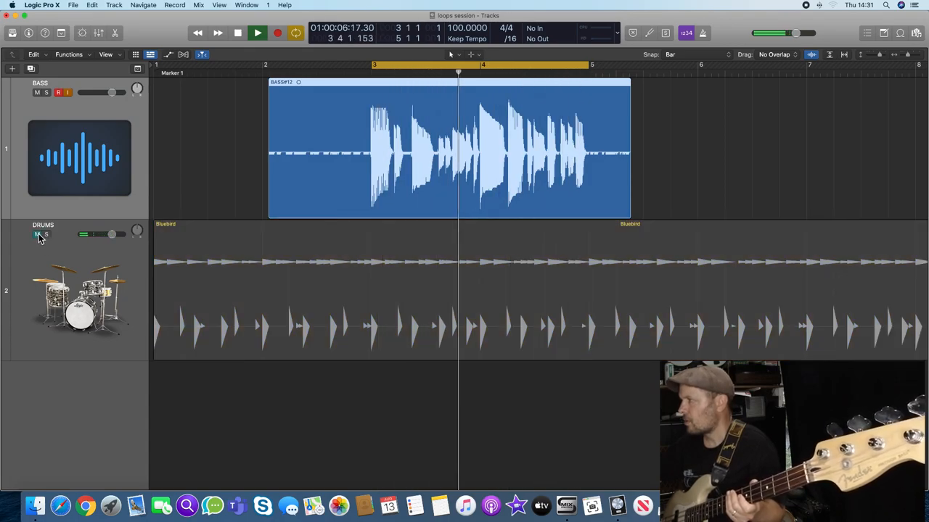
{"action": "left_click", "coordinate": [238, 33]}
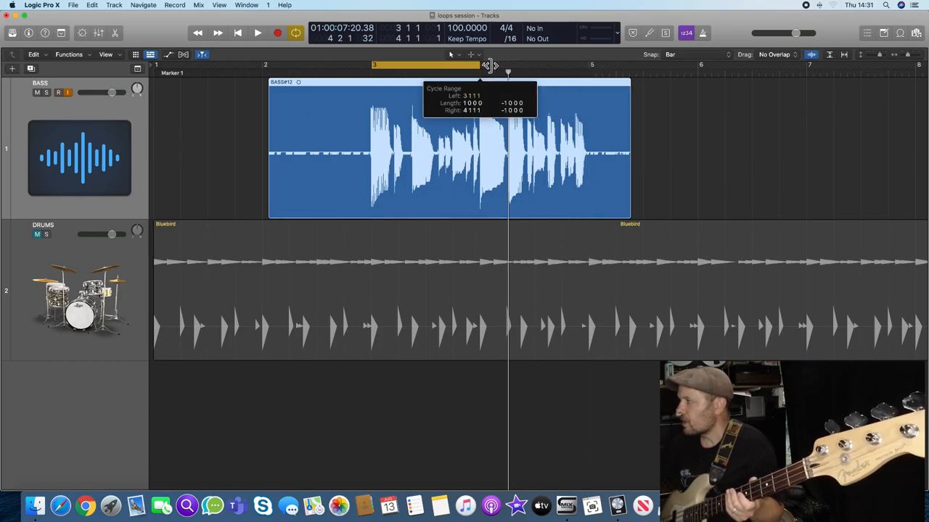
Move the cycle range to bars 4–5, audition the bass, then switch cycling off
{"action": "left_click", "coordinate": [258, 32]}
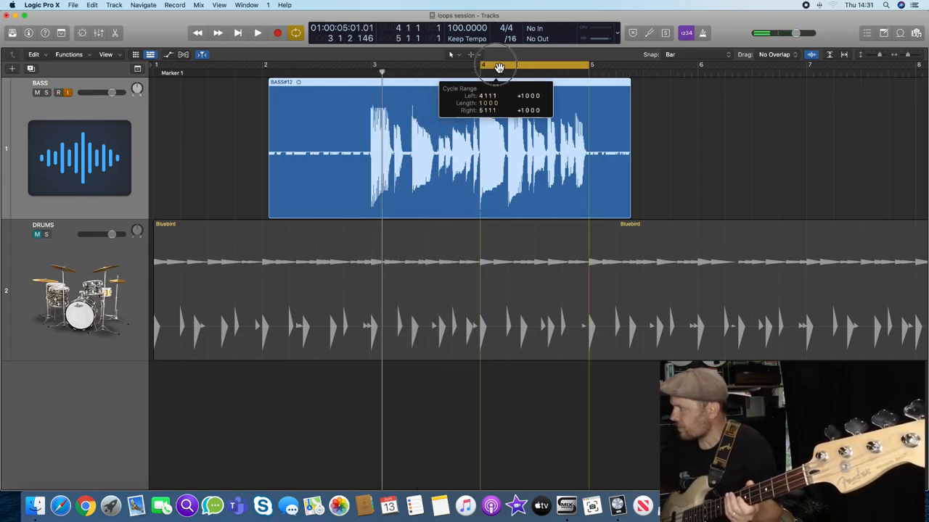
{"action": "left_click", "coordinate": [258, 32]}
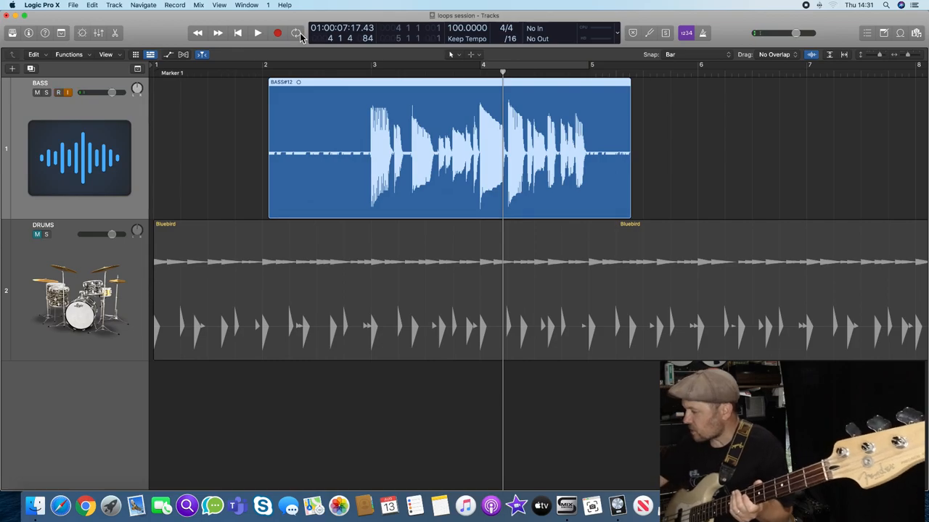
Record a new bass take that starts exactly at bar 10, with drums unmuted
{"action": "left_click", "coordinate": [257, 33]}
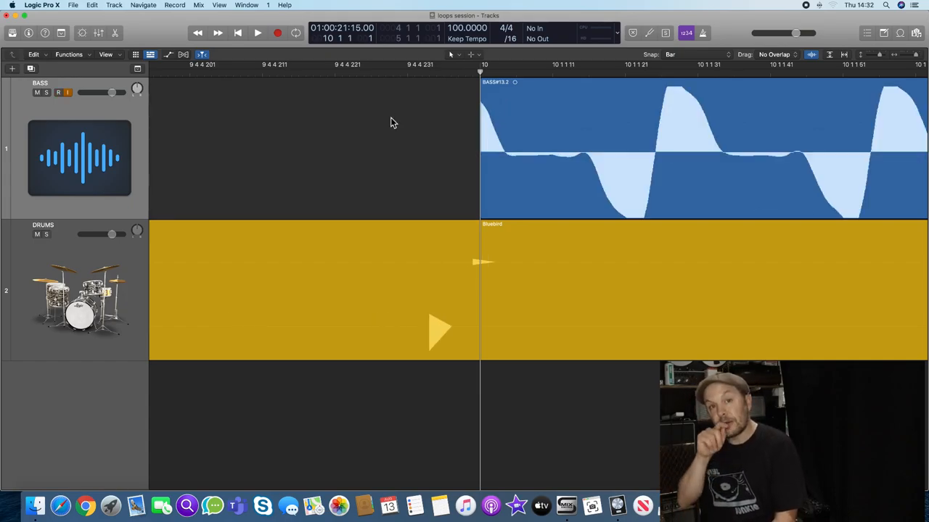
Show bars 10–11 and mute the DRUMS track so the bar-10 bass plays alone
{"action": "left_click", "coordinate": [58, 92]}
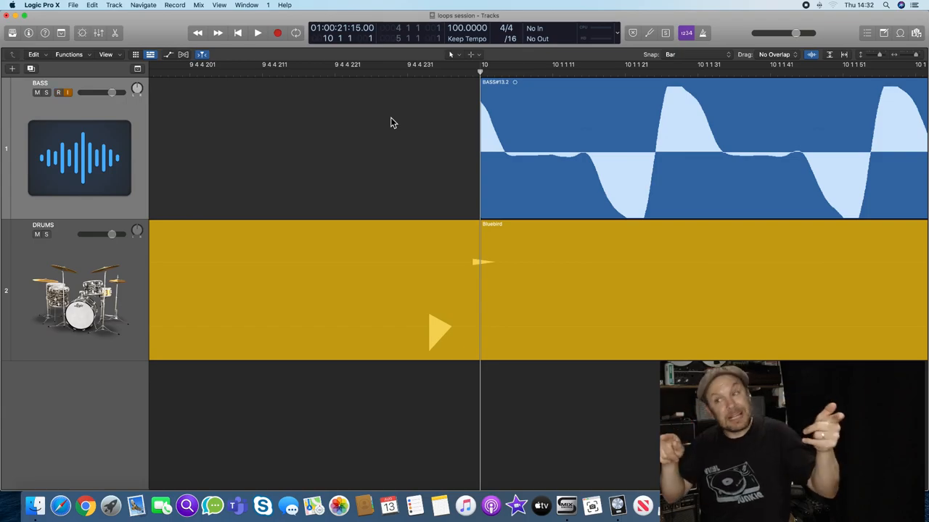
{"action": "left_click", "coordinate": [58, 92]}
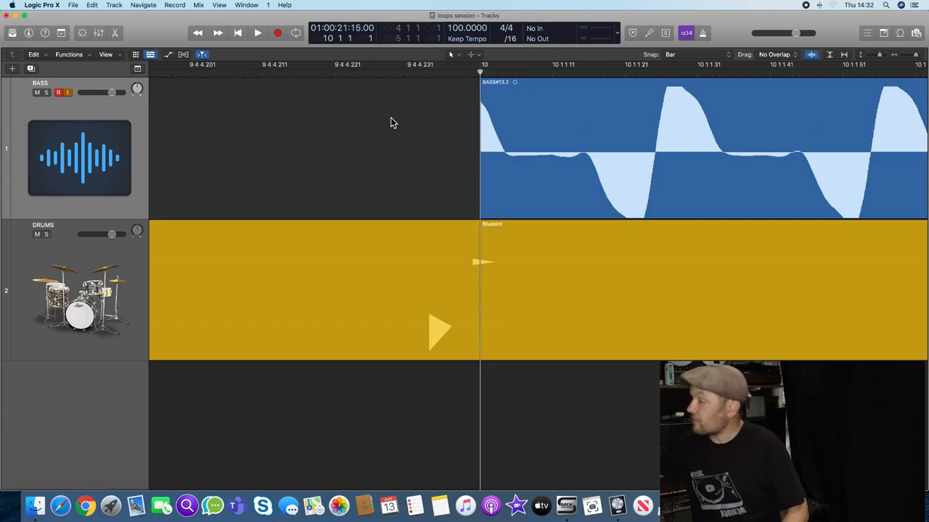
{"action": "mouse_move", "coordinate": [667, 153]}
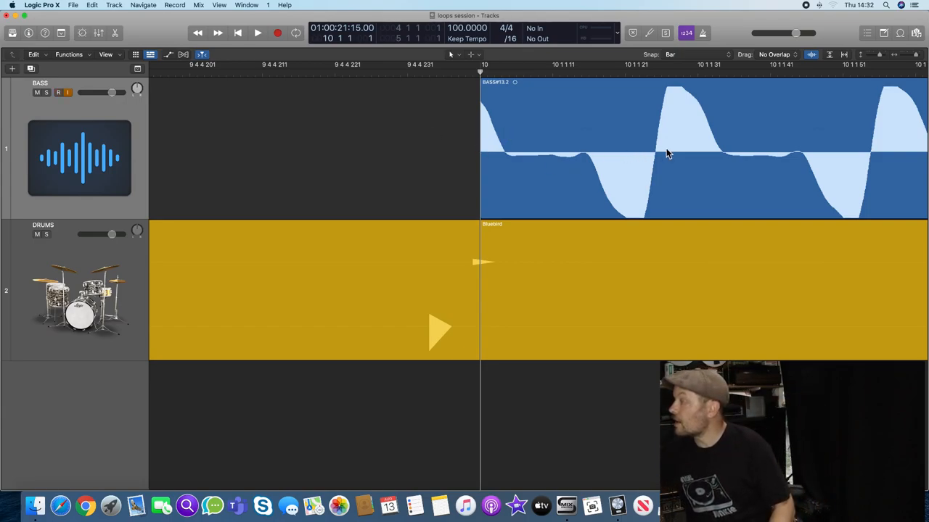
{"action": "mouse_move", "coordinate": [529, 147]}
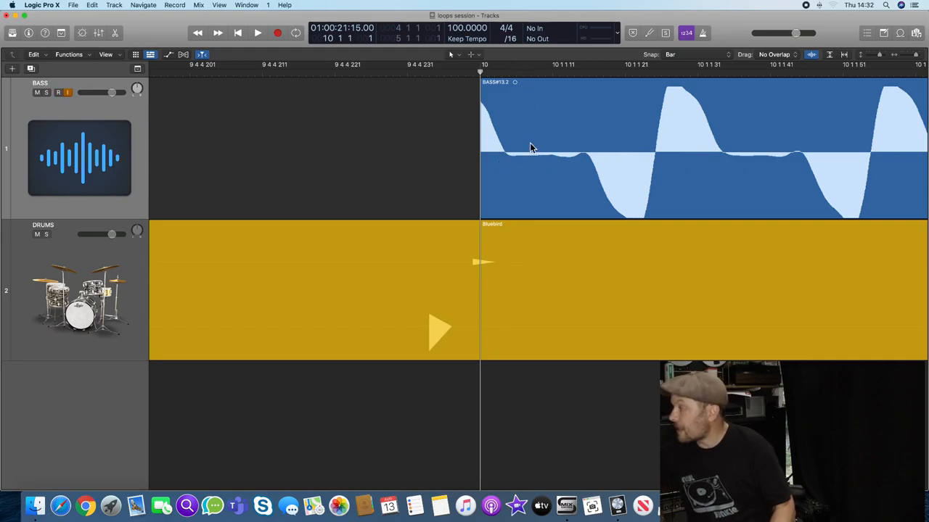
{"action": "left_click", "coordinate": [58, 93]}
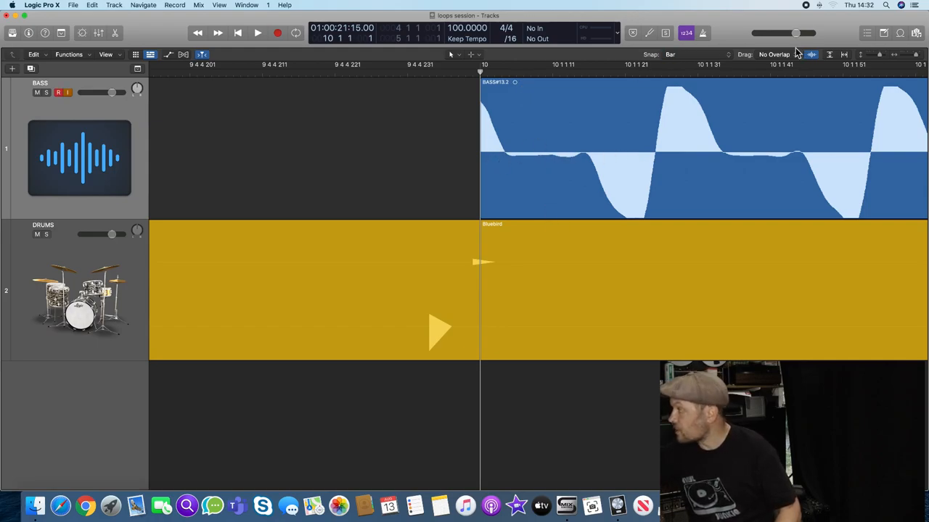
{"action": "left_click", "coordinate": [812, 55]}
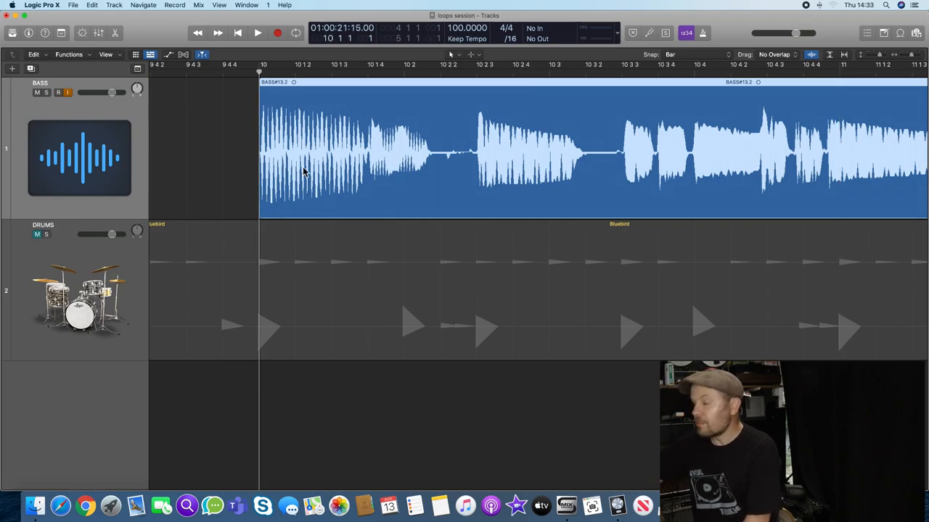
Play the bass region from bar 10 and stop near beat 10 2
{"action": "left_click", "coordinate": [258, 33]}
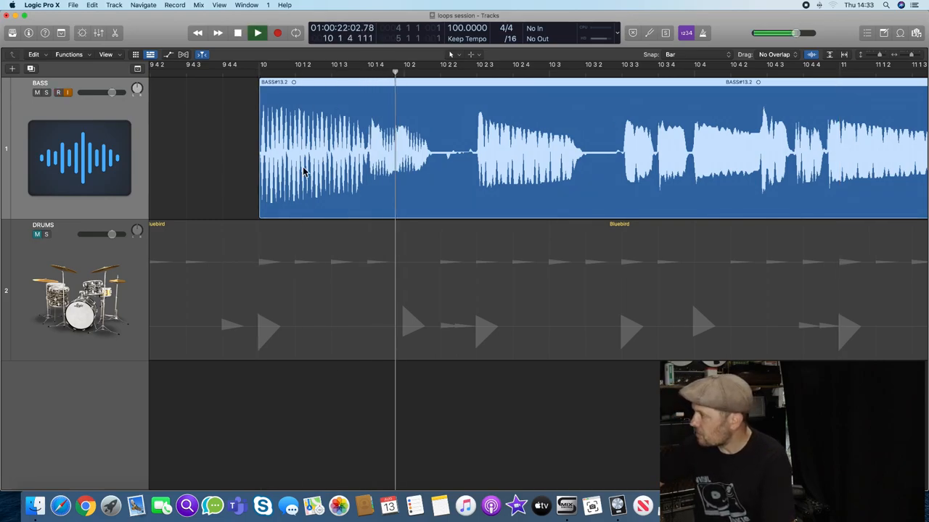
{"action": "left_click", "coordinate": [257, 33]}
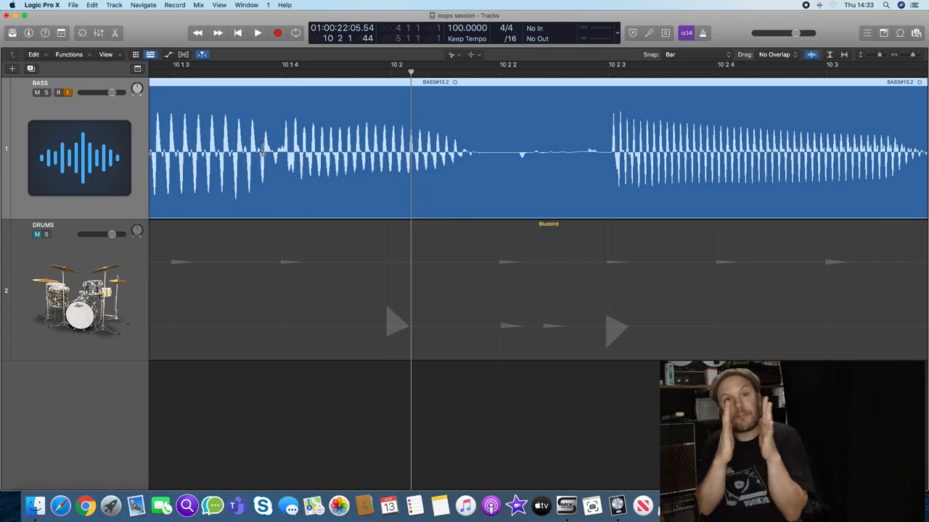
{"action": "left_click", "coordinate": [58, 92]}
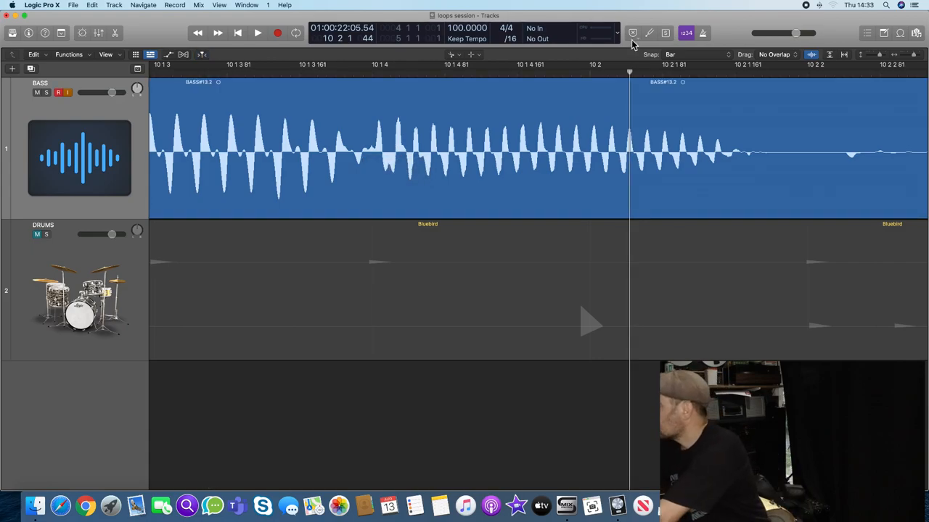
Set Snap to Off and move the BASS region start just ahead of bar 10
{"action": "left_click", "coordinate": [697, 54]}
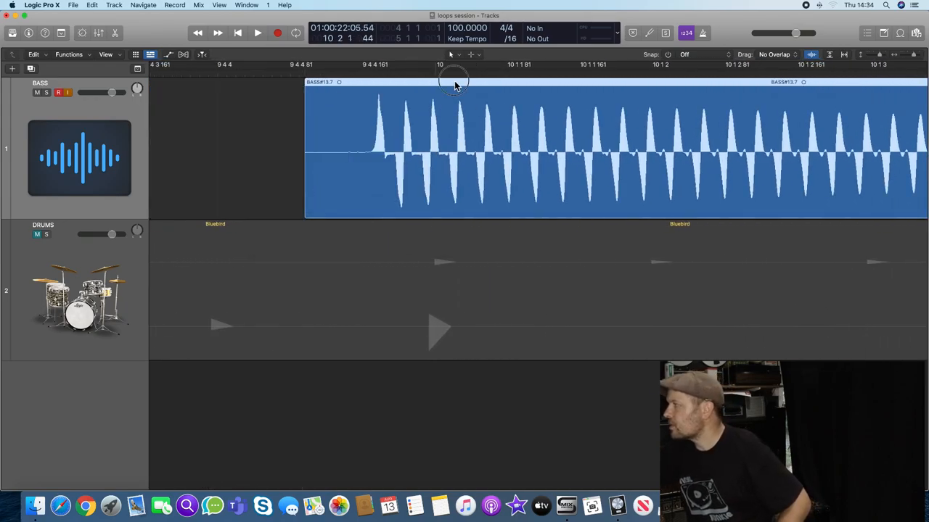
Trim the bass region edges to zero crossings, leaving a short gap before bar 12
{"action": "left_click_drag", "start_coordinate": [453, 81], "coordinate": [519, 84]}
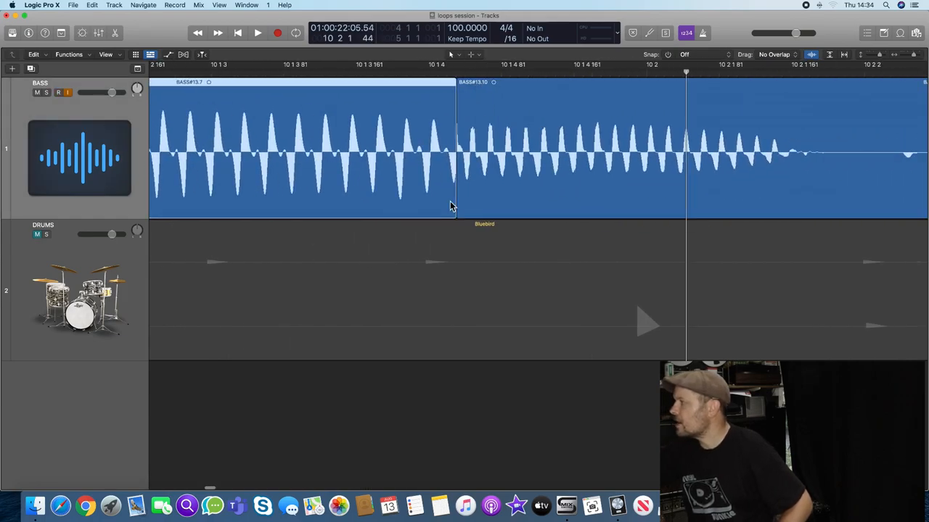
{"action": "left_click_drag", "start_coordinate": [456, 211], "coordinate": [448, 210]}
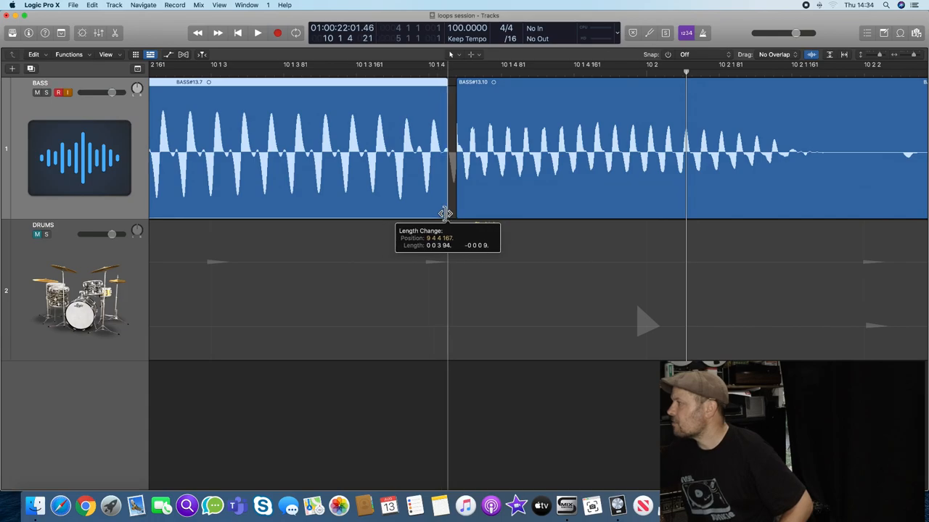
{"action": "left_click_drag", "start_coordinate": [446, 211], "coordinate": [451, 211]}
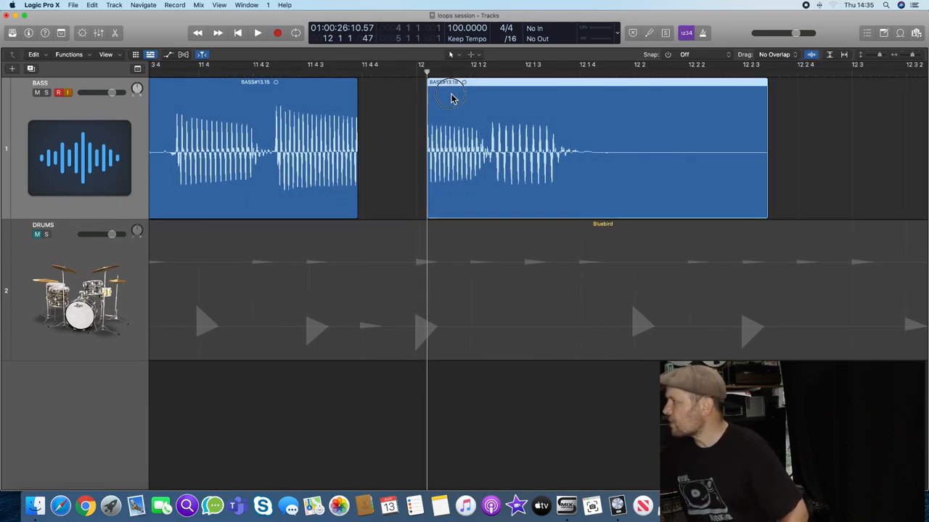
Butt the later bass region against the earlier one and crossfade their join before bar 12
{"action": "left_click_drag", "start_coordinate": [450, 98], "coordinate": [381, 97]}
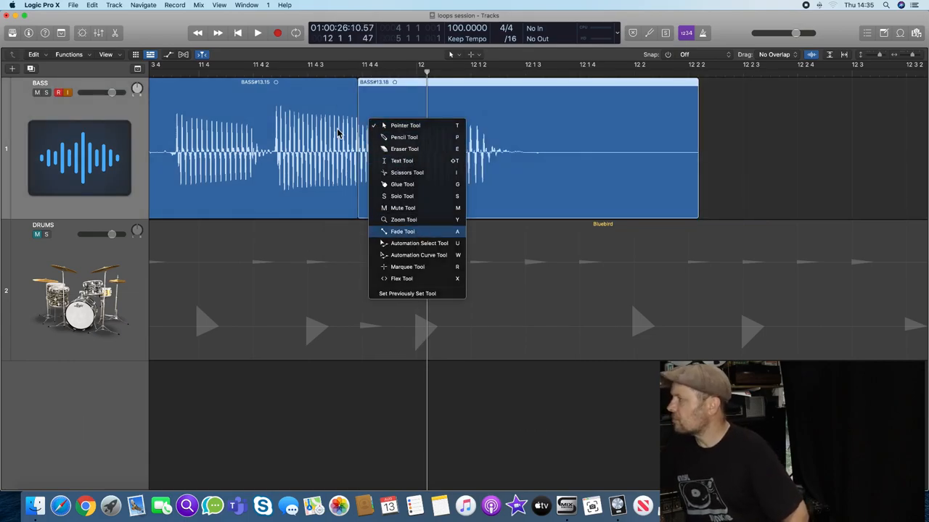
{"action": "left_click", "coordinate": [402, 232]}
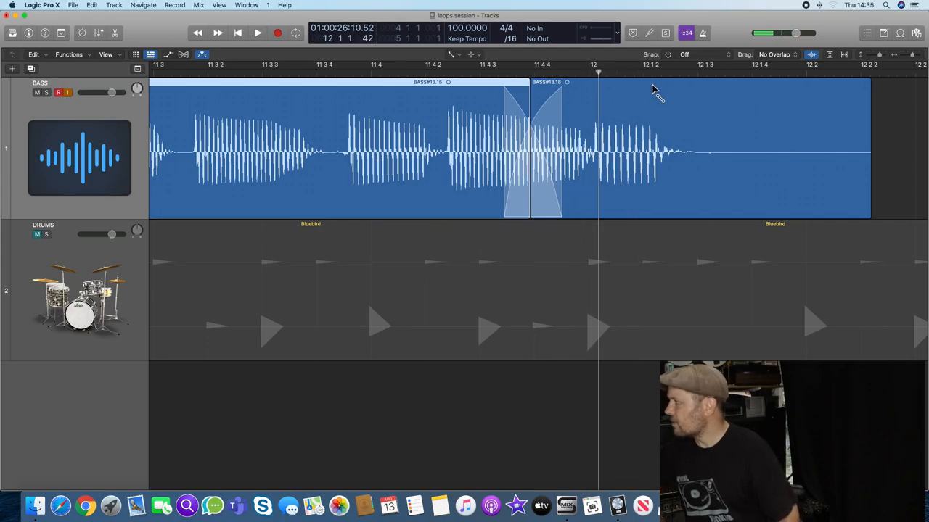
{"action": "mouse_move", "coordinate": [590, 100]}
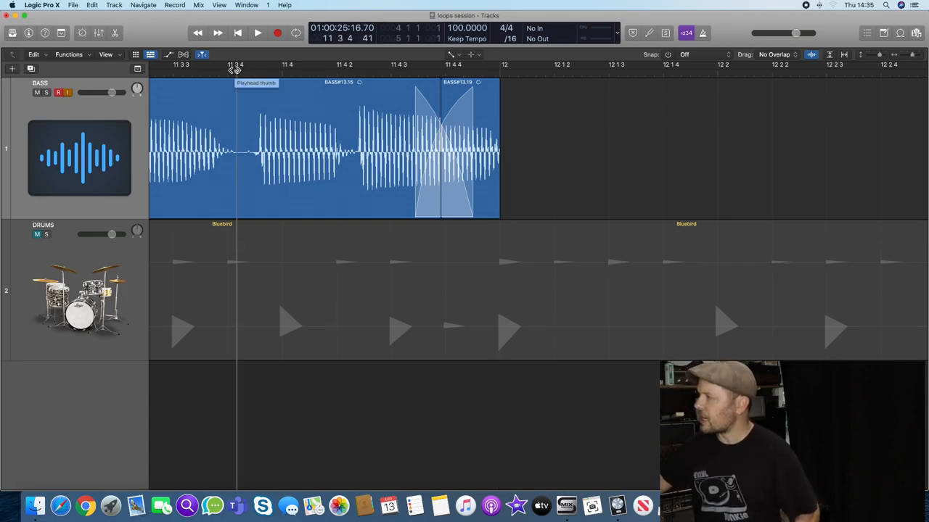
Cut the short bass region at bar 12 with the Scissors Tool
{"action": "left_click", "coordinate": [257, 33]}
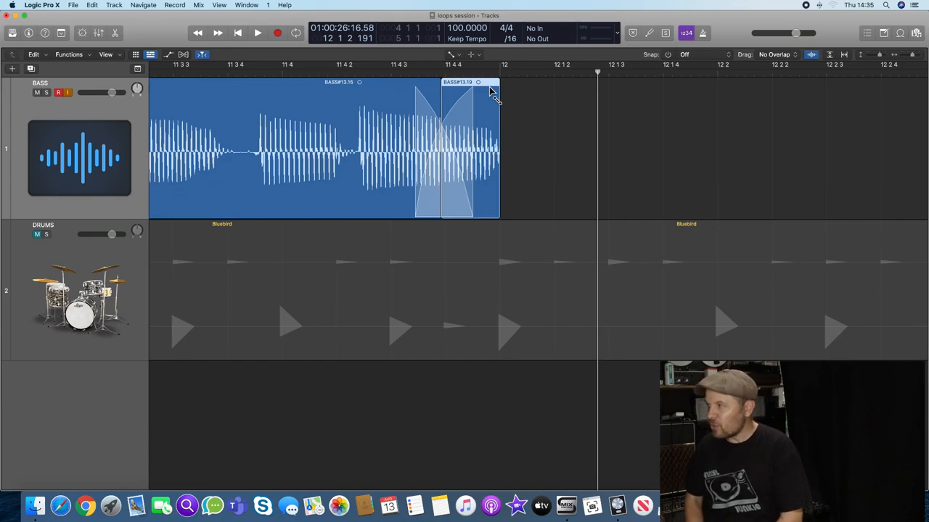
{"action": "mouse_move", "coordinate": [440, 142]}
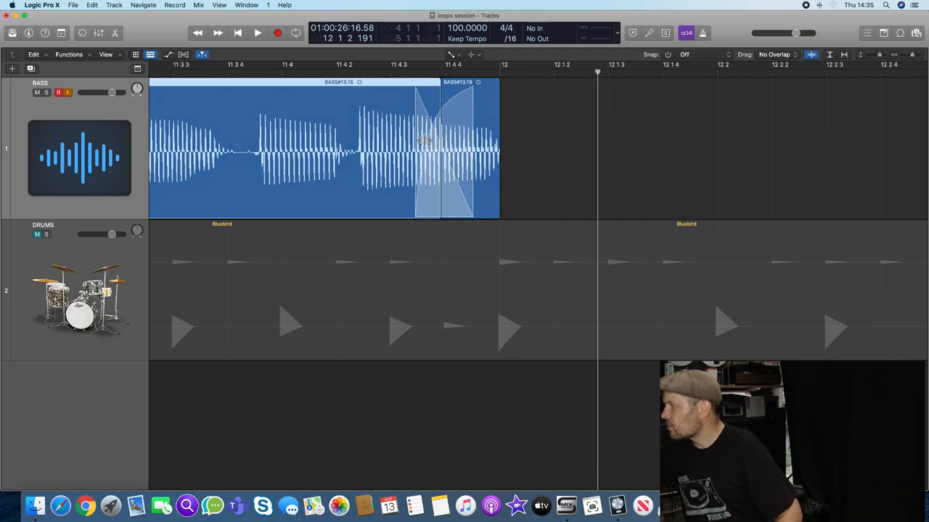
{"action": "left_click", "coordinate": [424, 142]}
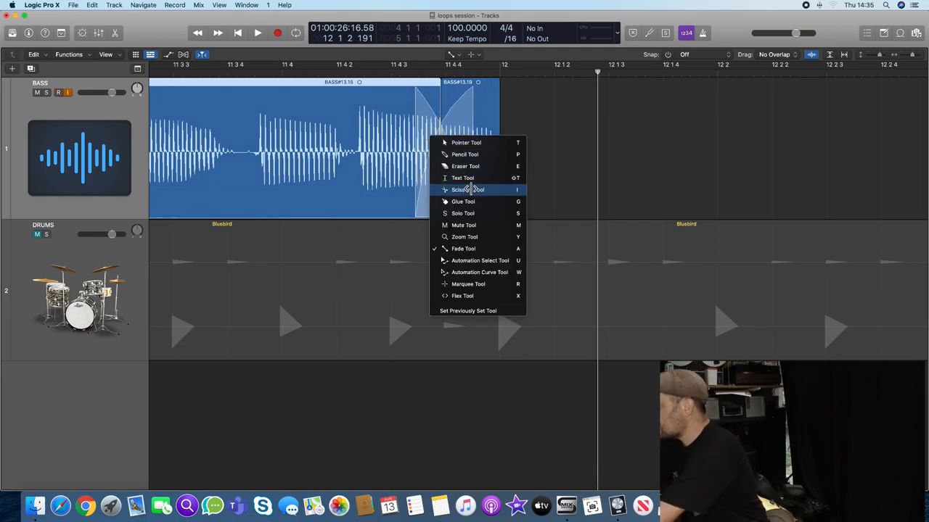
{"action": "left_click", "coordinate": [463, 189]}
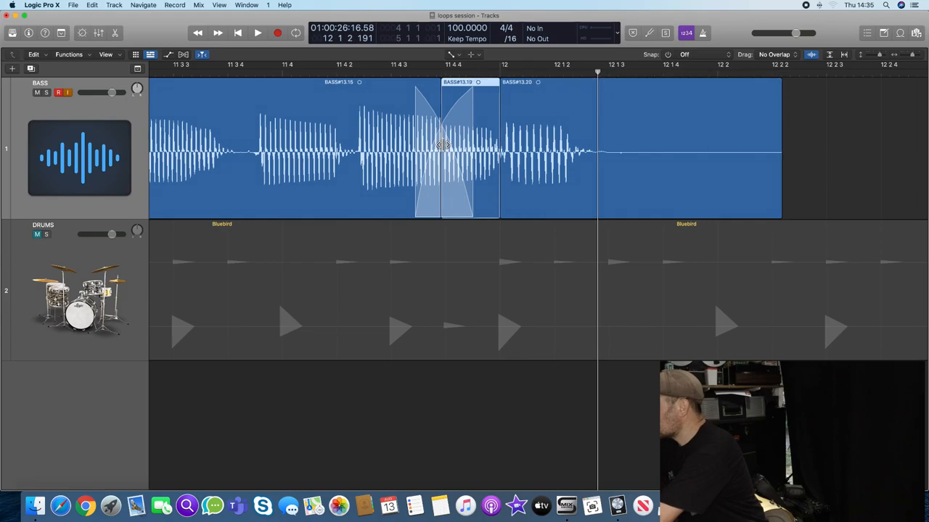
{"action": "left_click", "coordinate": [442, 145]}
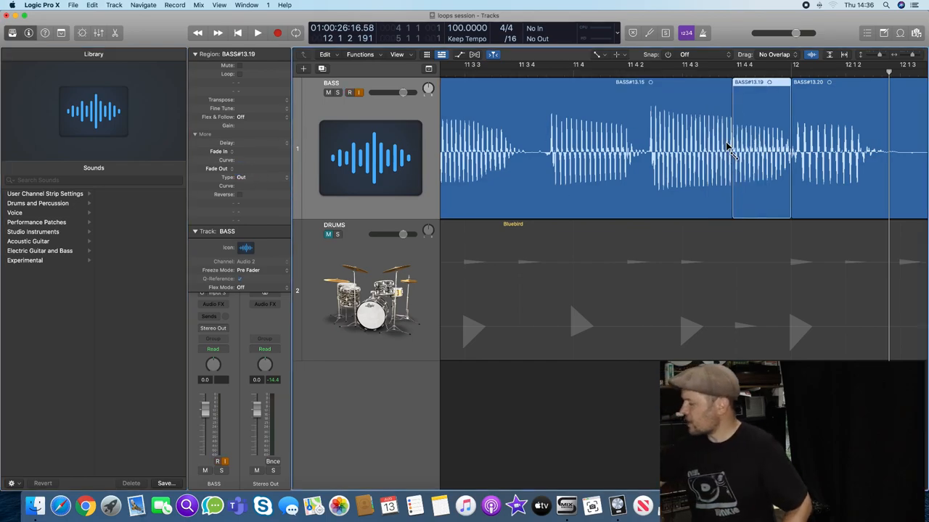
Drag the short bass region's edge to a zero crossing so it ends at bar 12
{"action": "left_click", "coordinate": [257, 33]}
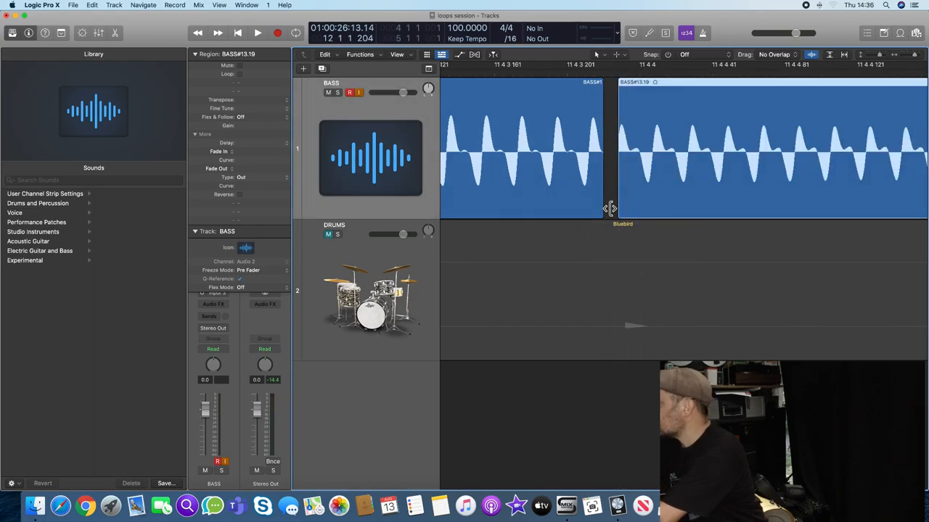
{"action": "left_click_drag", "start_coordinate": [609, 208], "coordinate": [602, 209]}
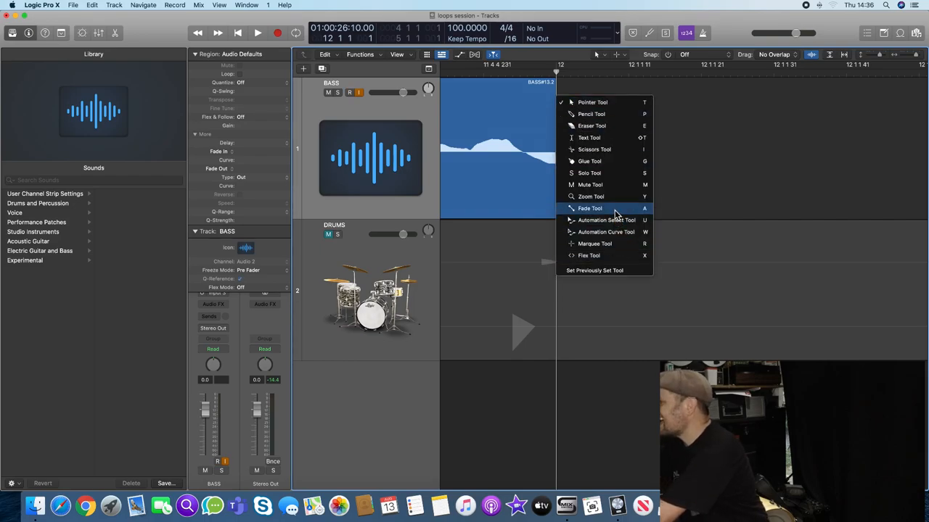
Apply a fade-out of 2 to the end of the last bass region
{"action": "left_click", "coordinate": [590, 208]}
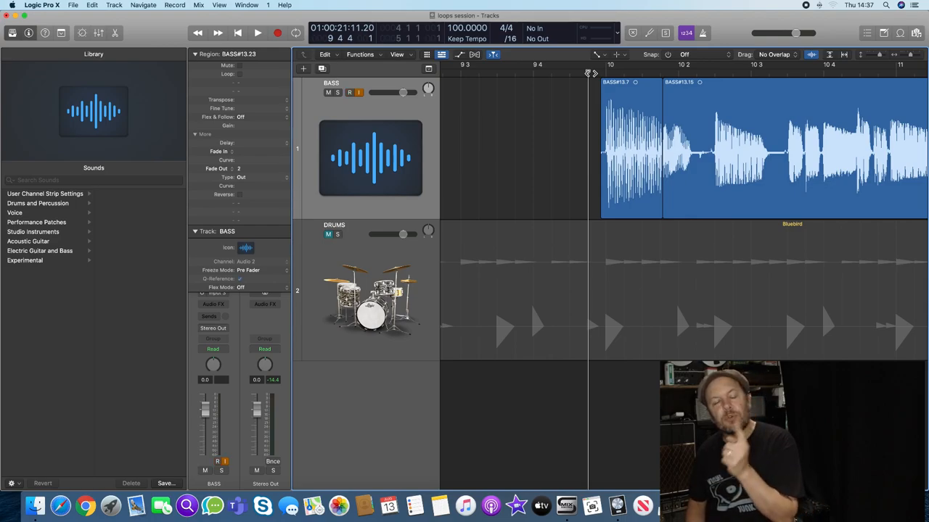
Audition from bar 10, trim the last bass region before bar 12, then replay over drums
{"action": "left_click", "coordinate": [257, 33]}
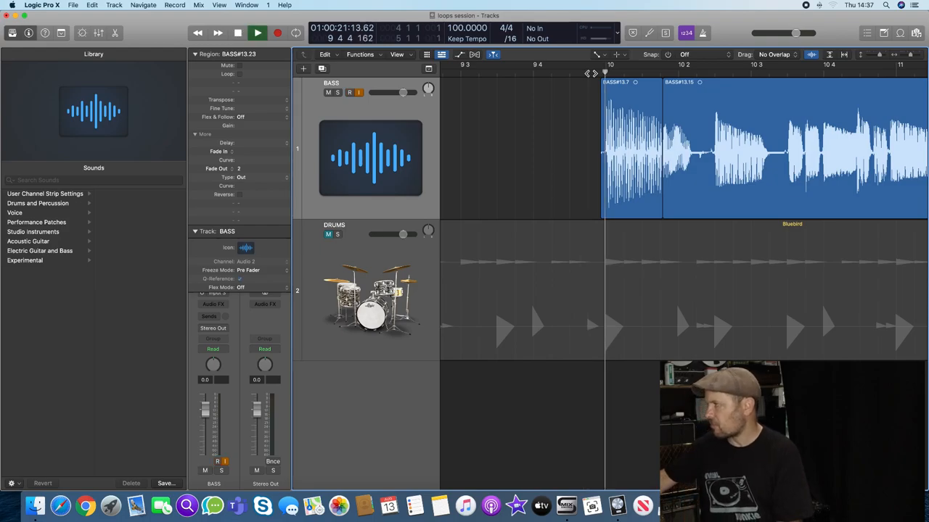
{"action": "left_click", "coordinate": [257, 33]}
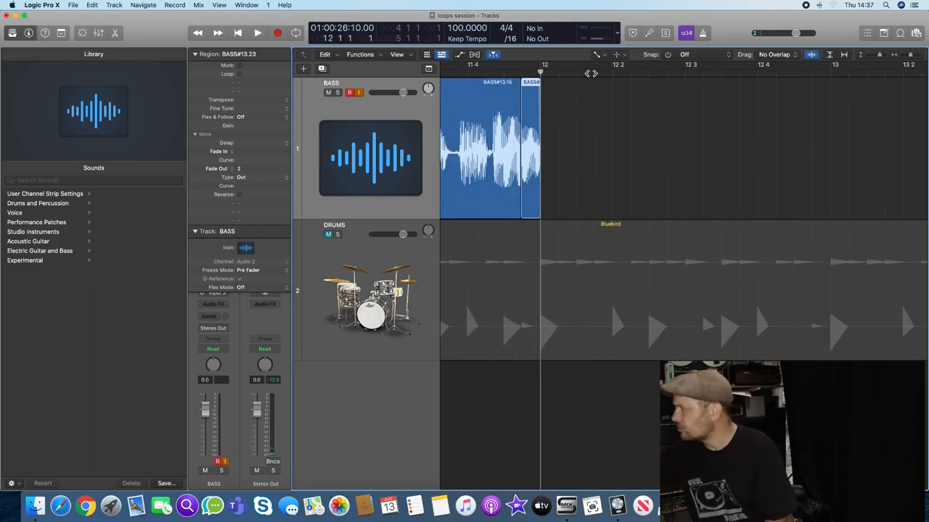
{"action": "left_click", "coordinate": [257, 32]}
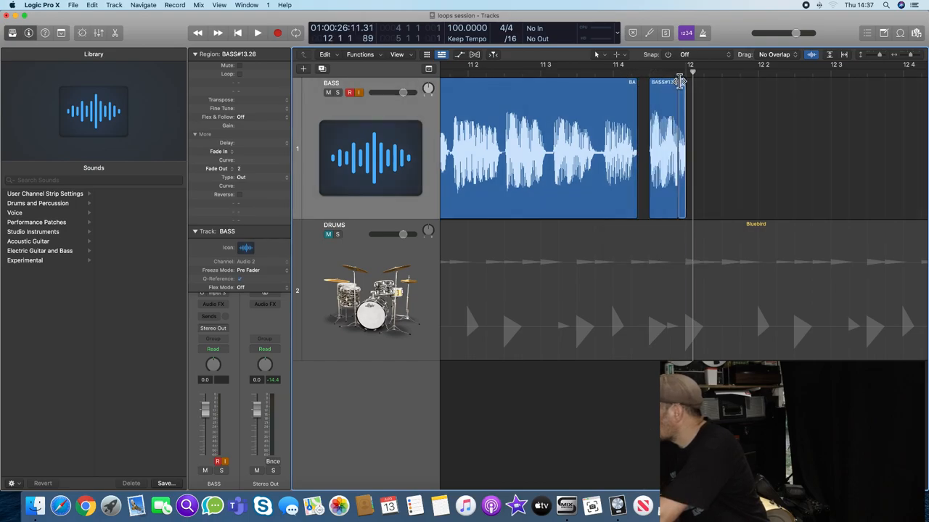
{"action": "left_click", "coordinate": [257, 33]}
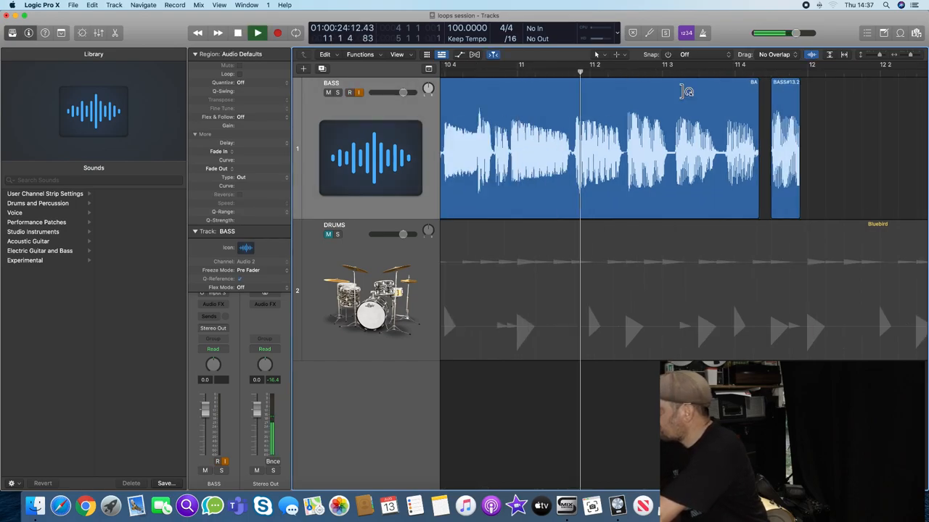